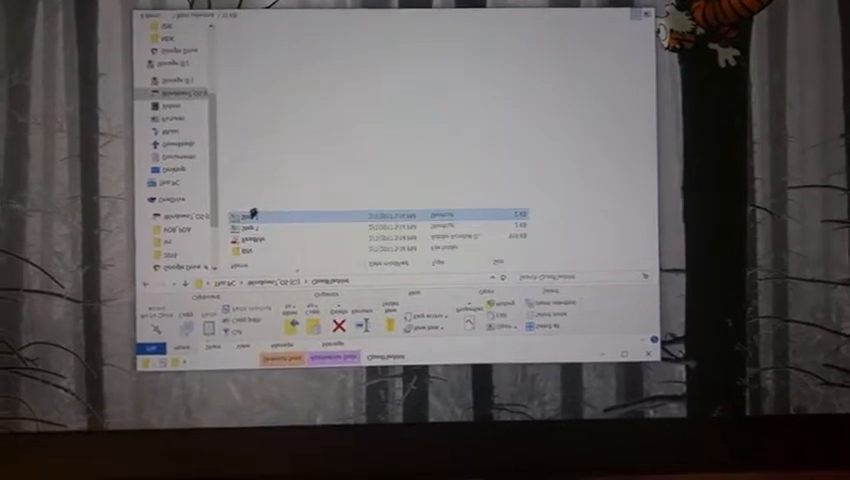
# Bring up the context menu for the program file in the folder
pyautogui.rightClick(260, 216)
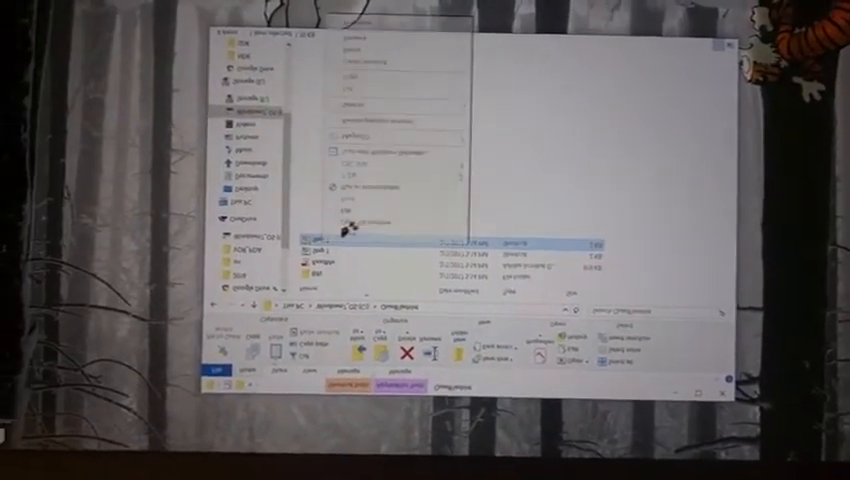